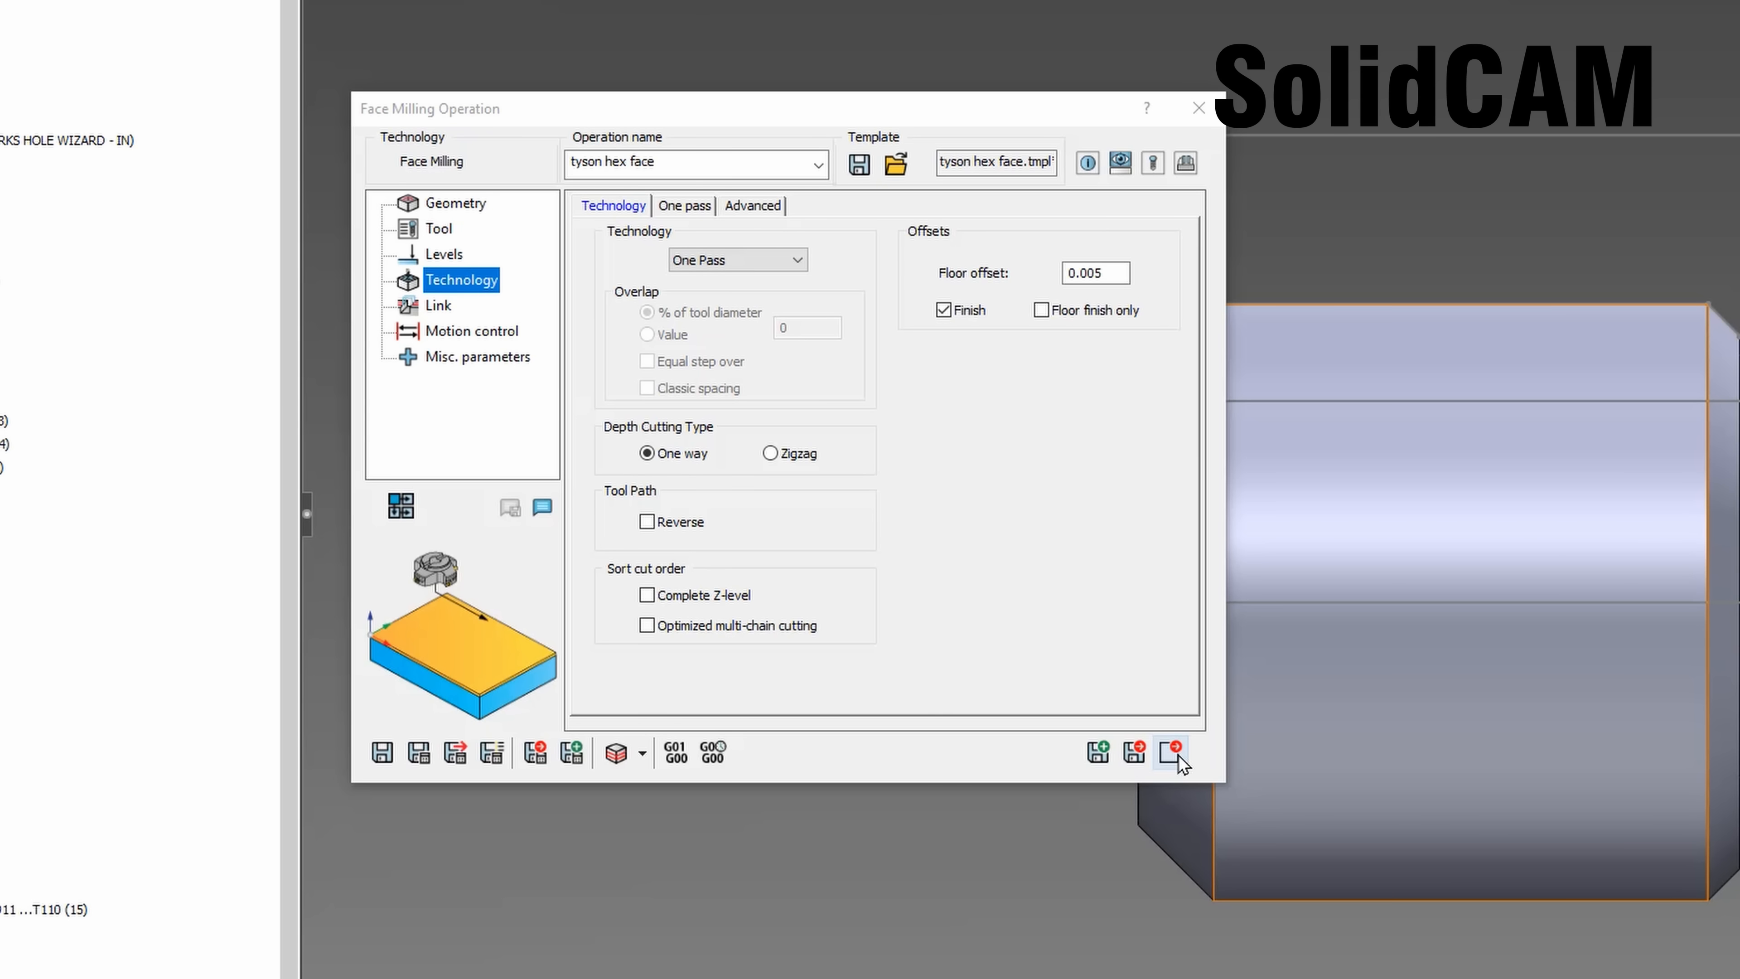
Confirm the hex face 4th Axis rotate list of six angles, 0 to 300 in 60-degree steps
left_click(1170, 751)
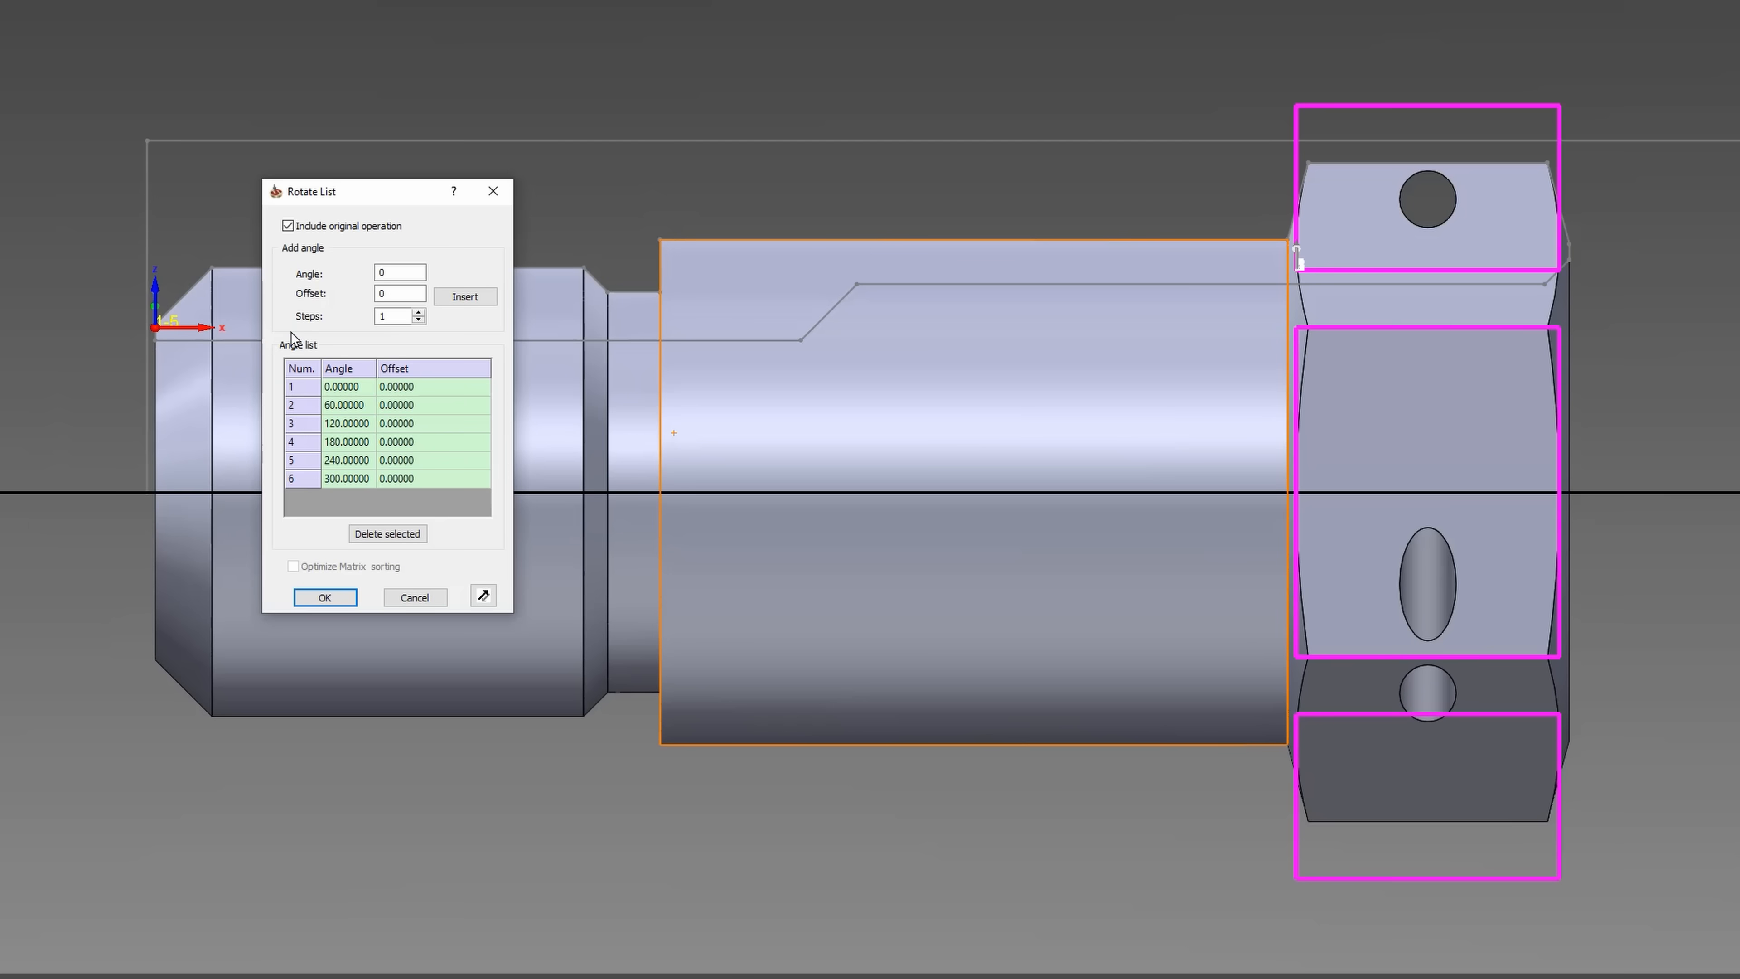
left_click(324, 597)
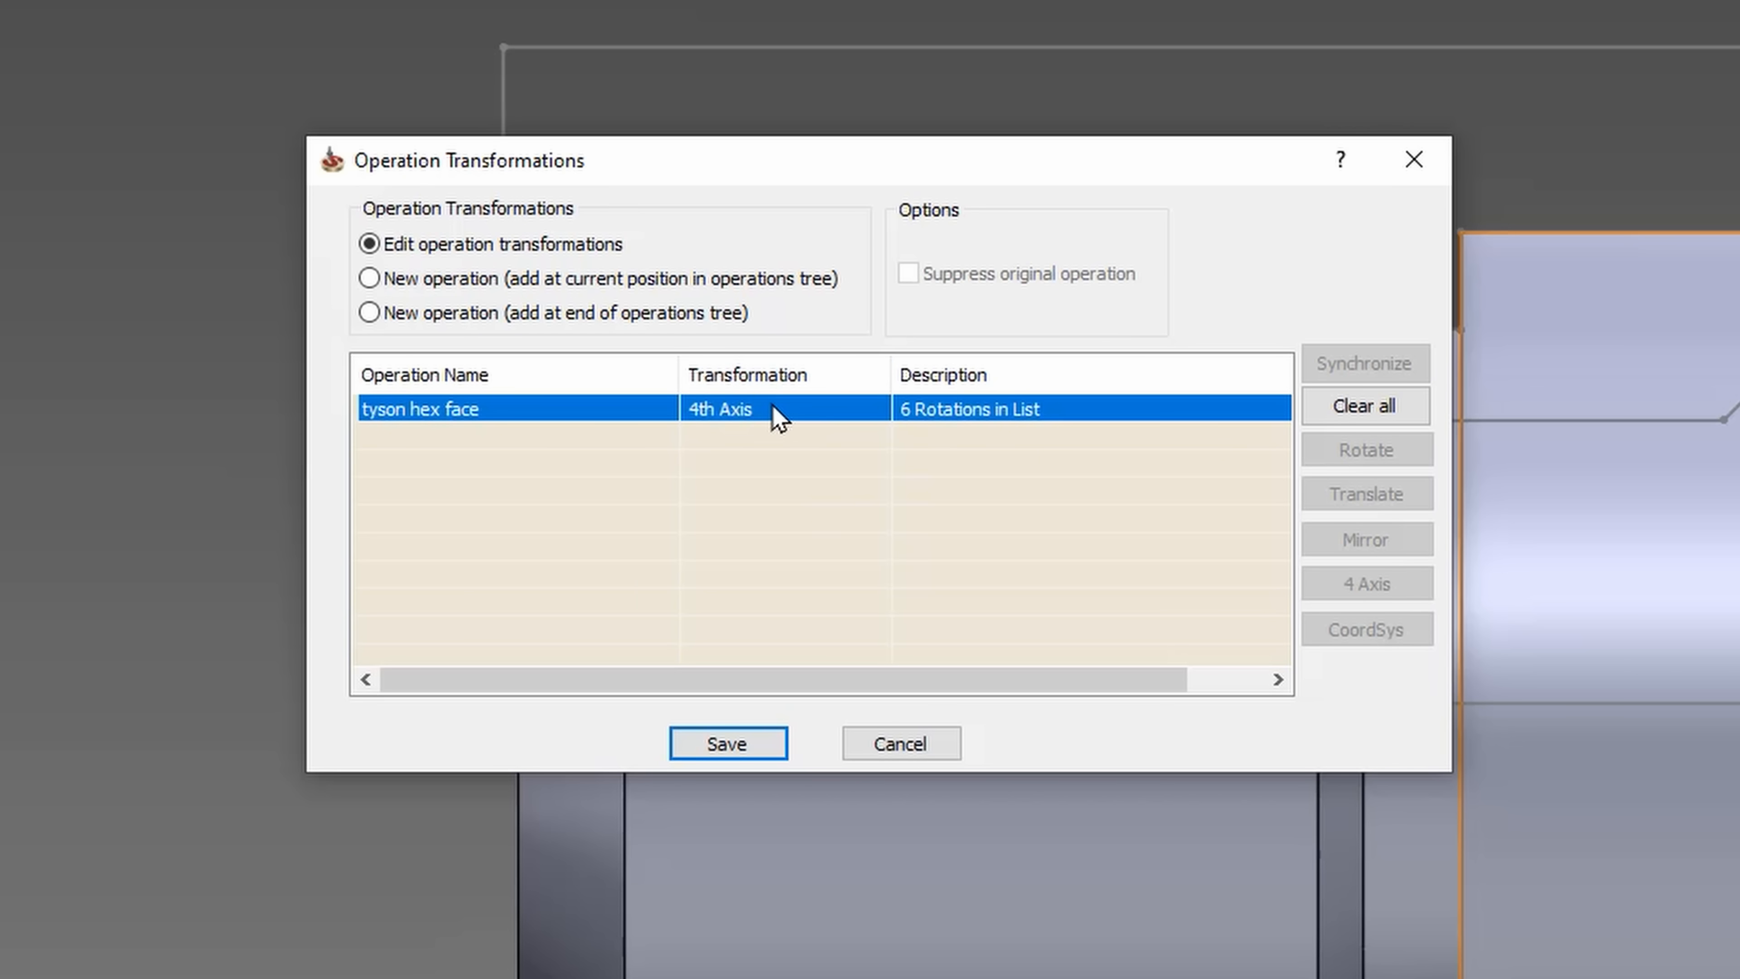
double_click(719, 409)
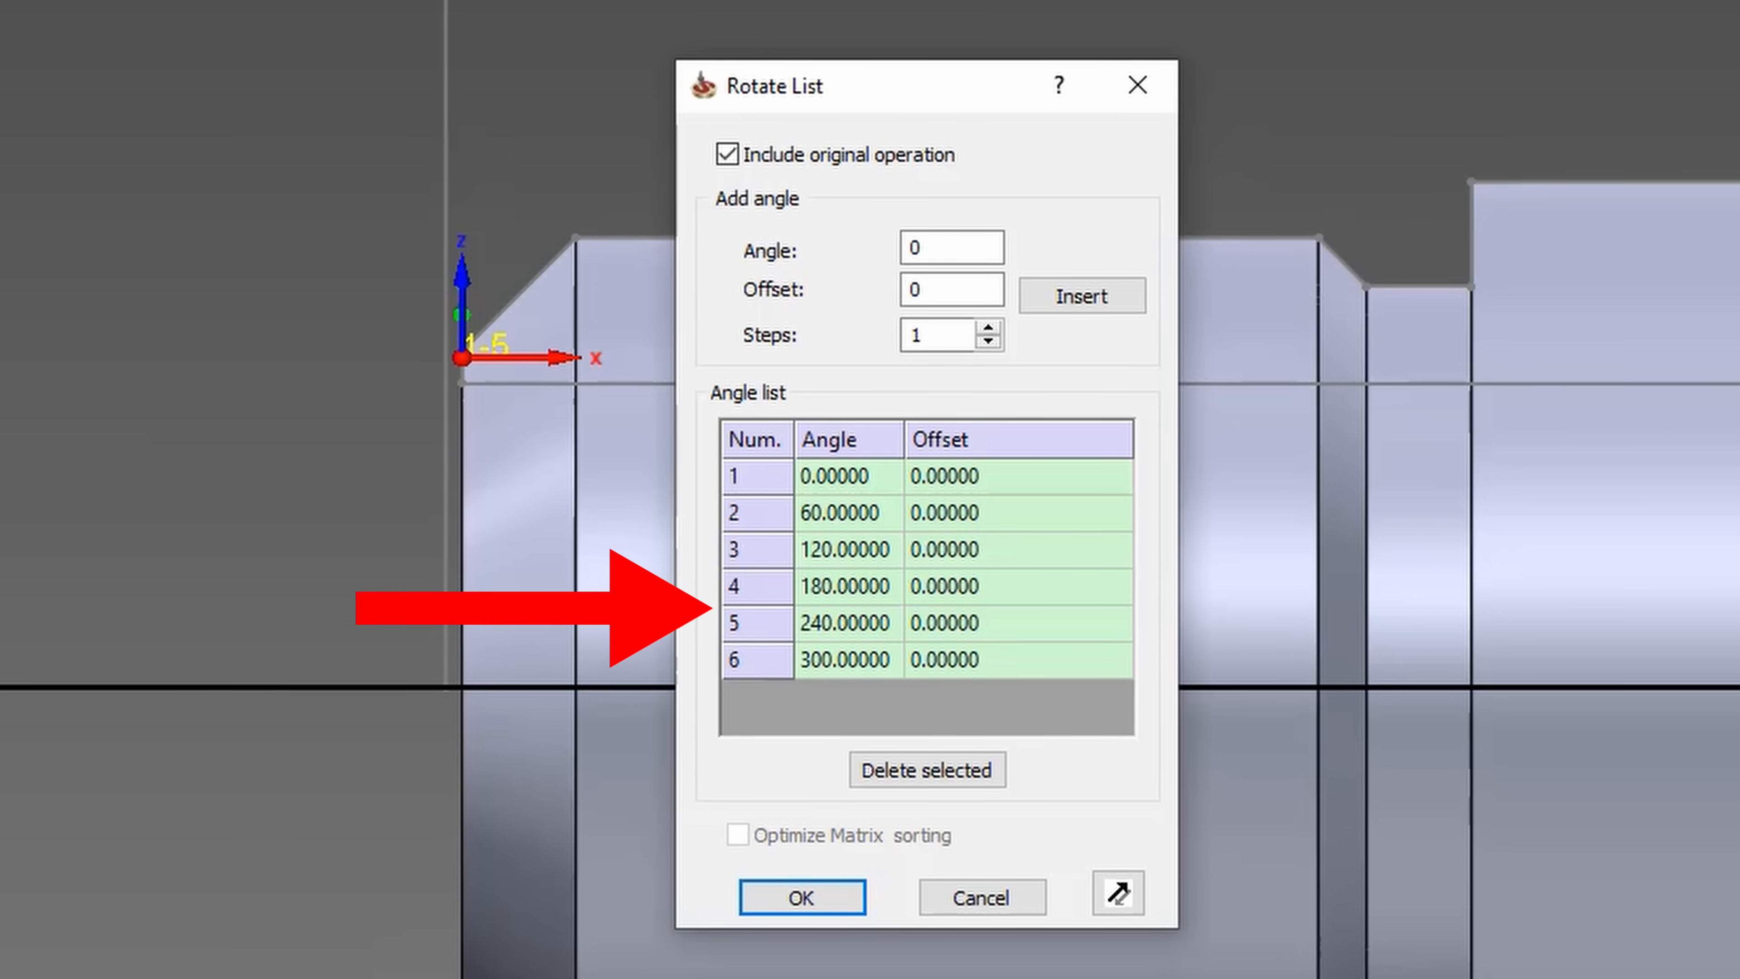
left_click(801, 896)
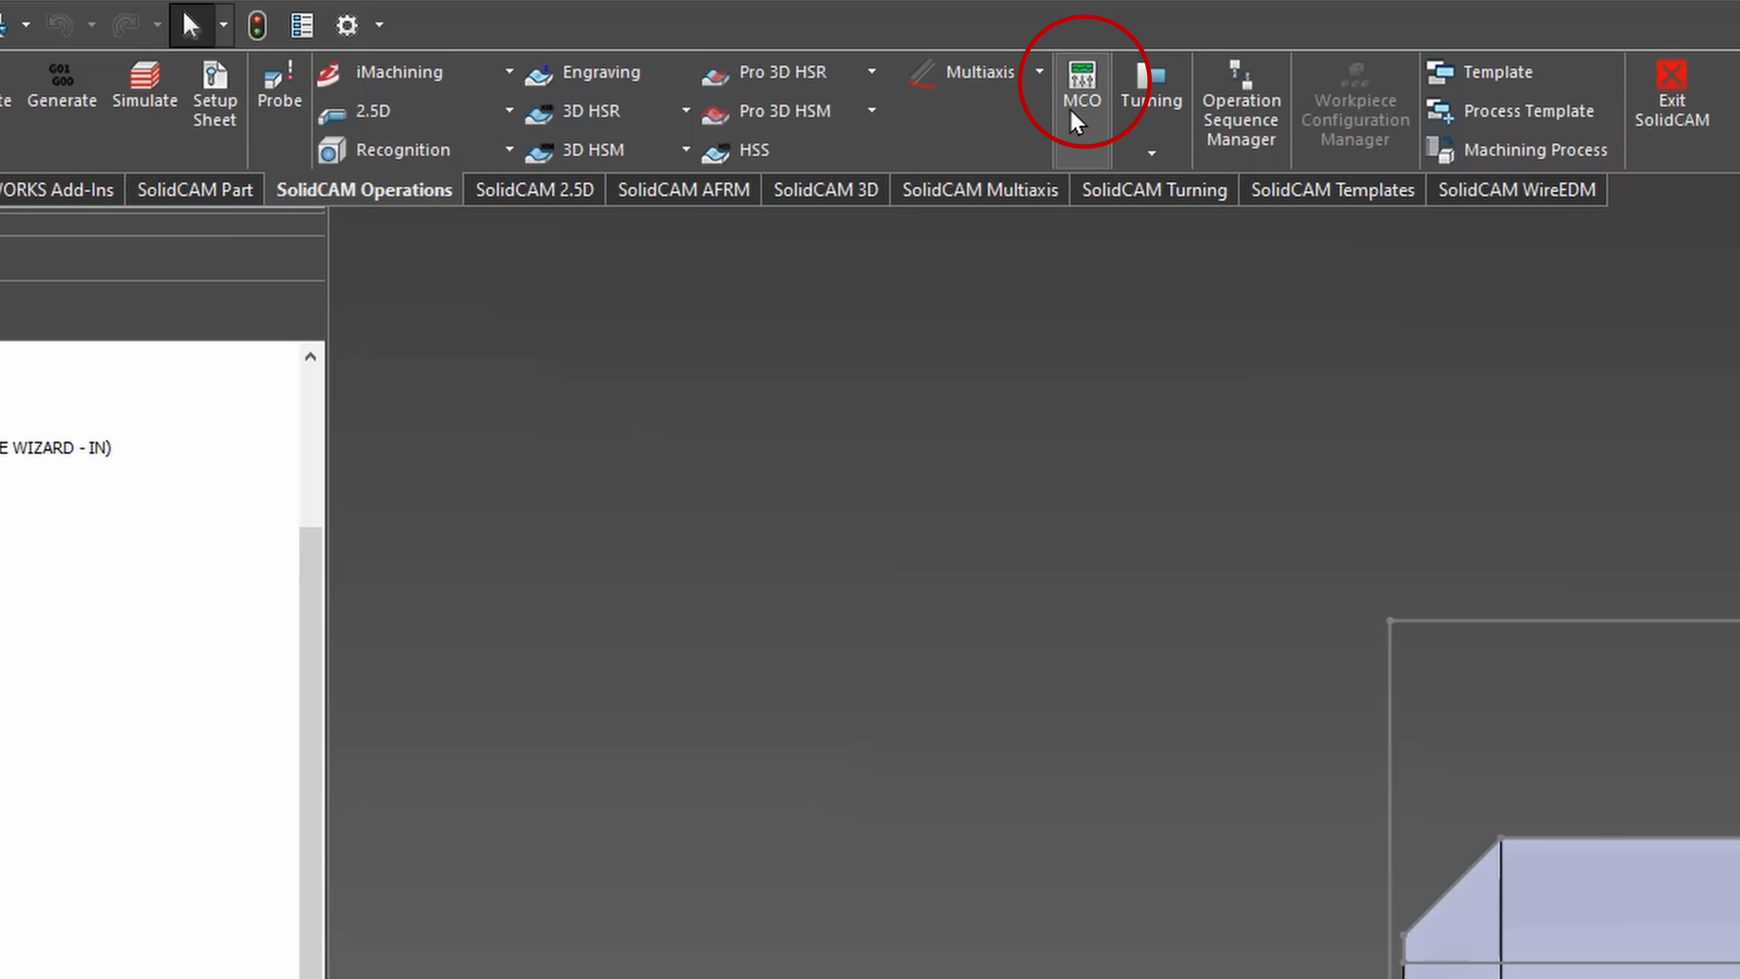
Start a new MCO and browse the Technology actions toward Z1-Positioning for Cut-Off G911
left_click(1078, 89)
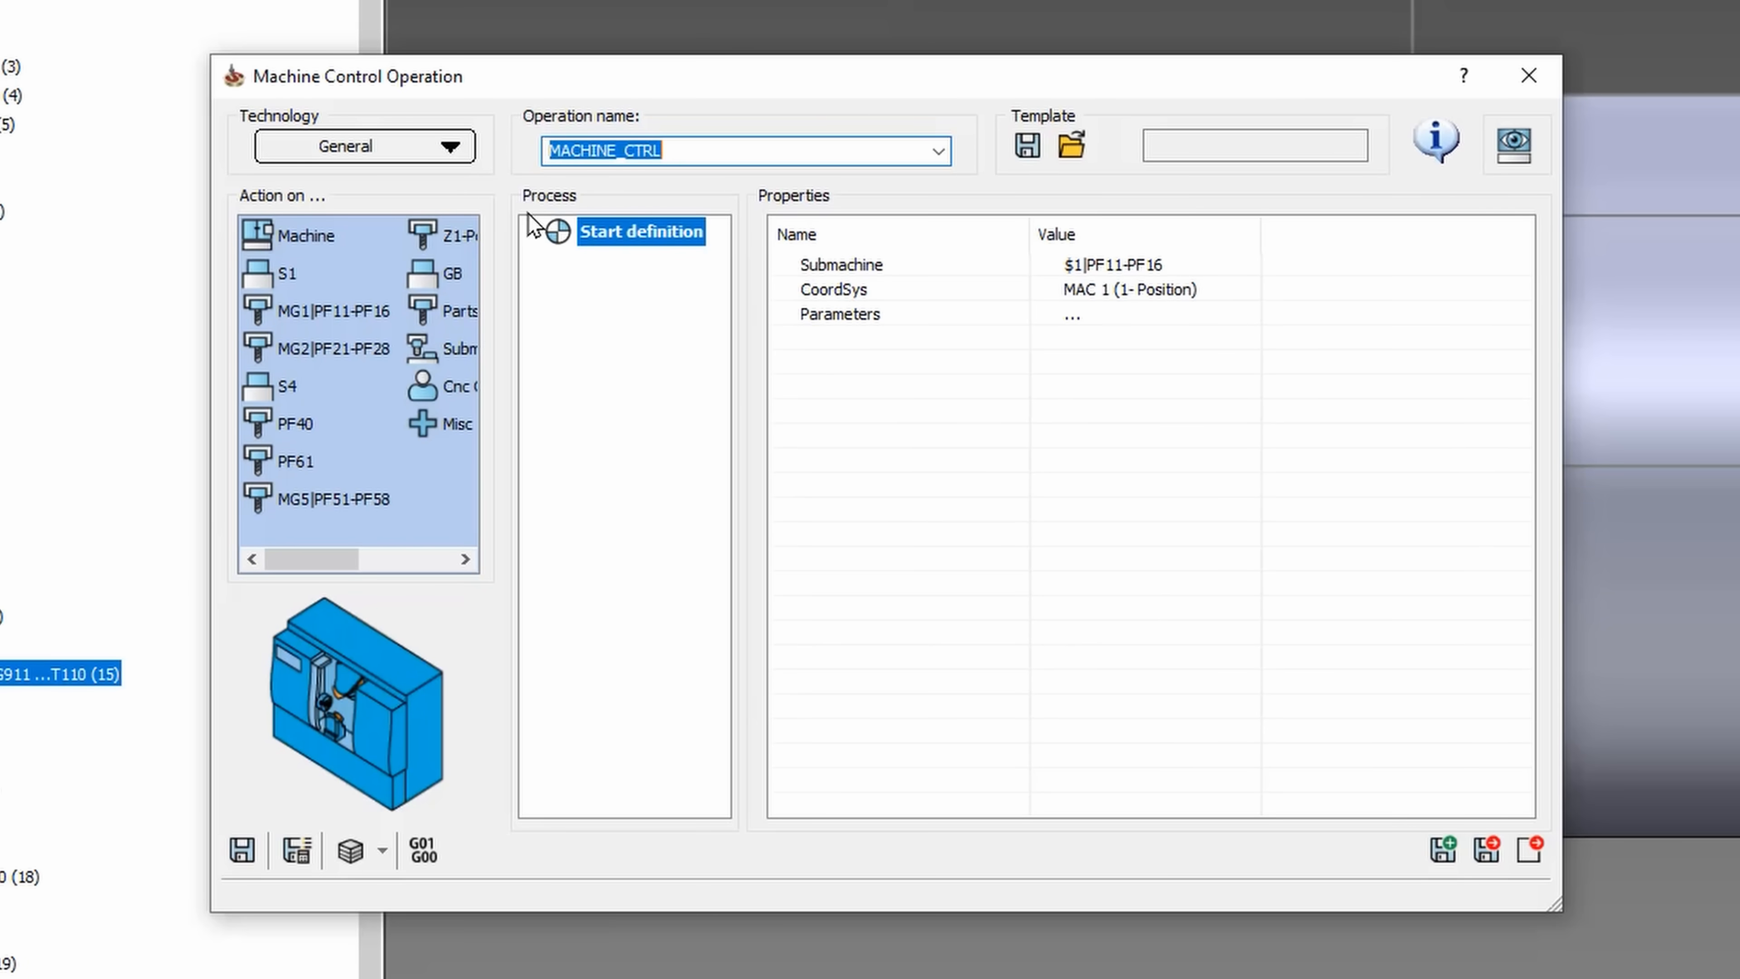
left_click(451, 145)
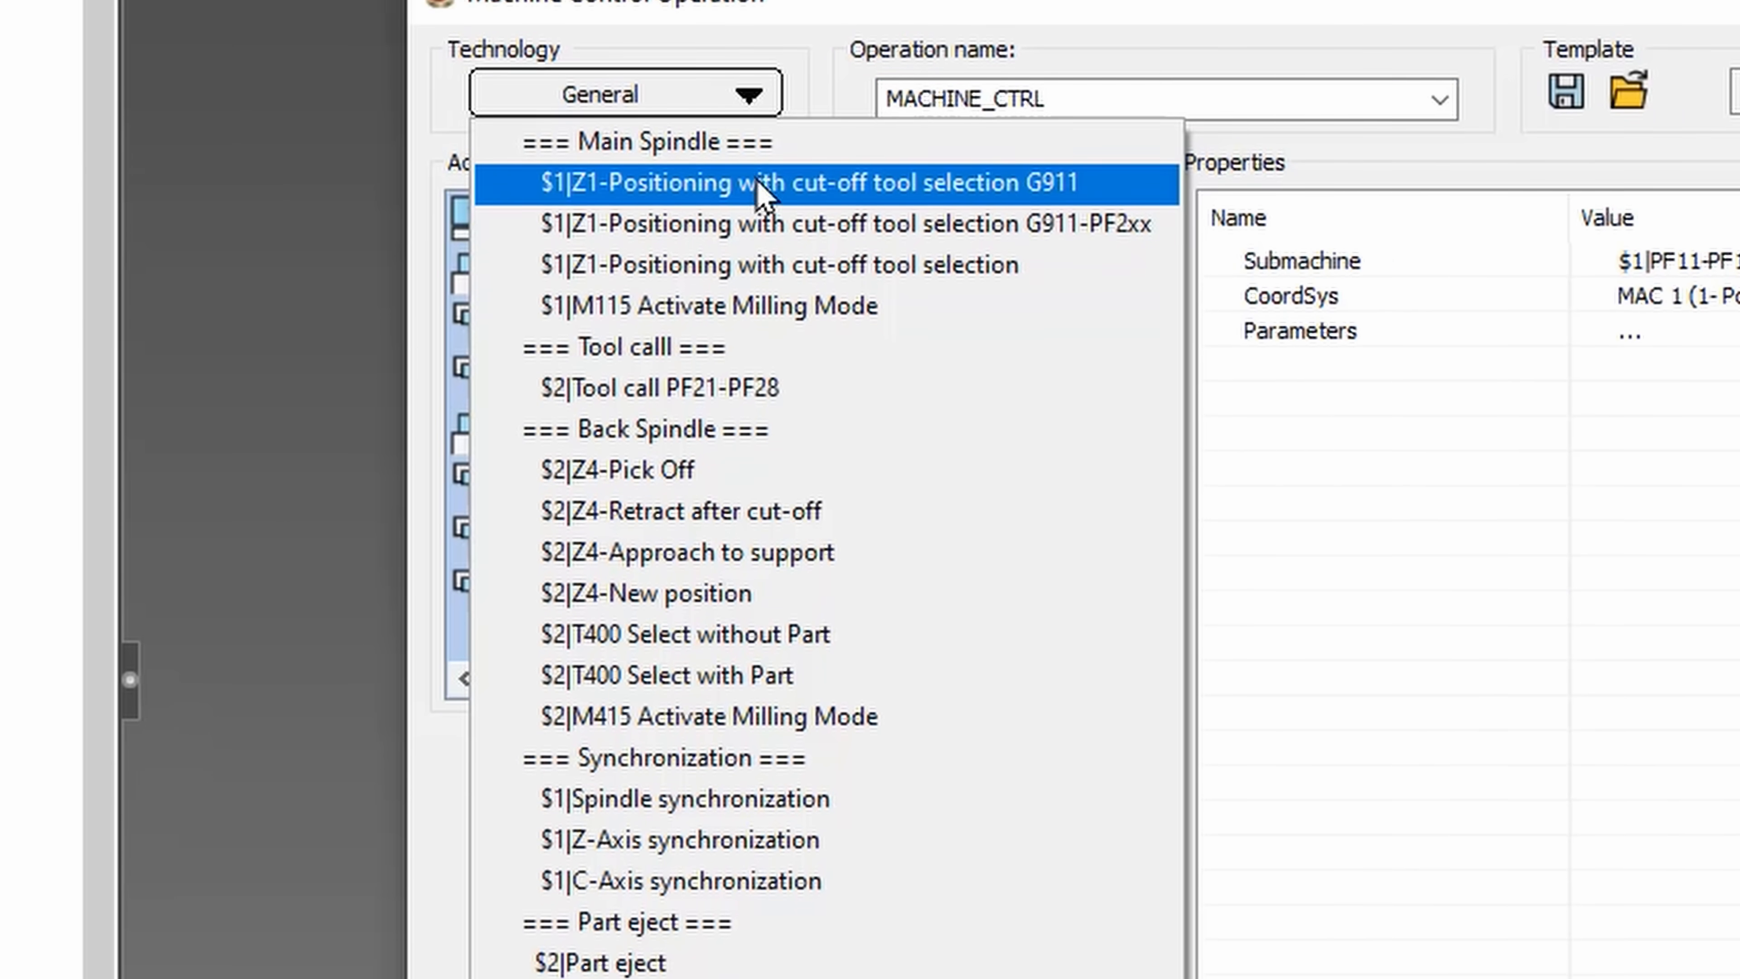
scroll("down", 3)
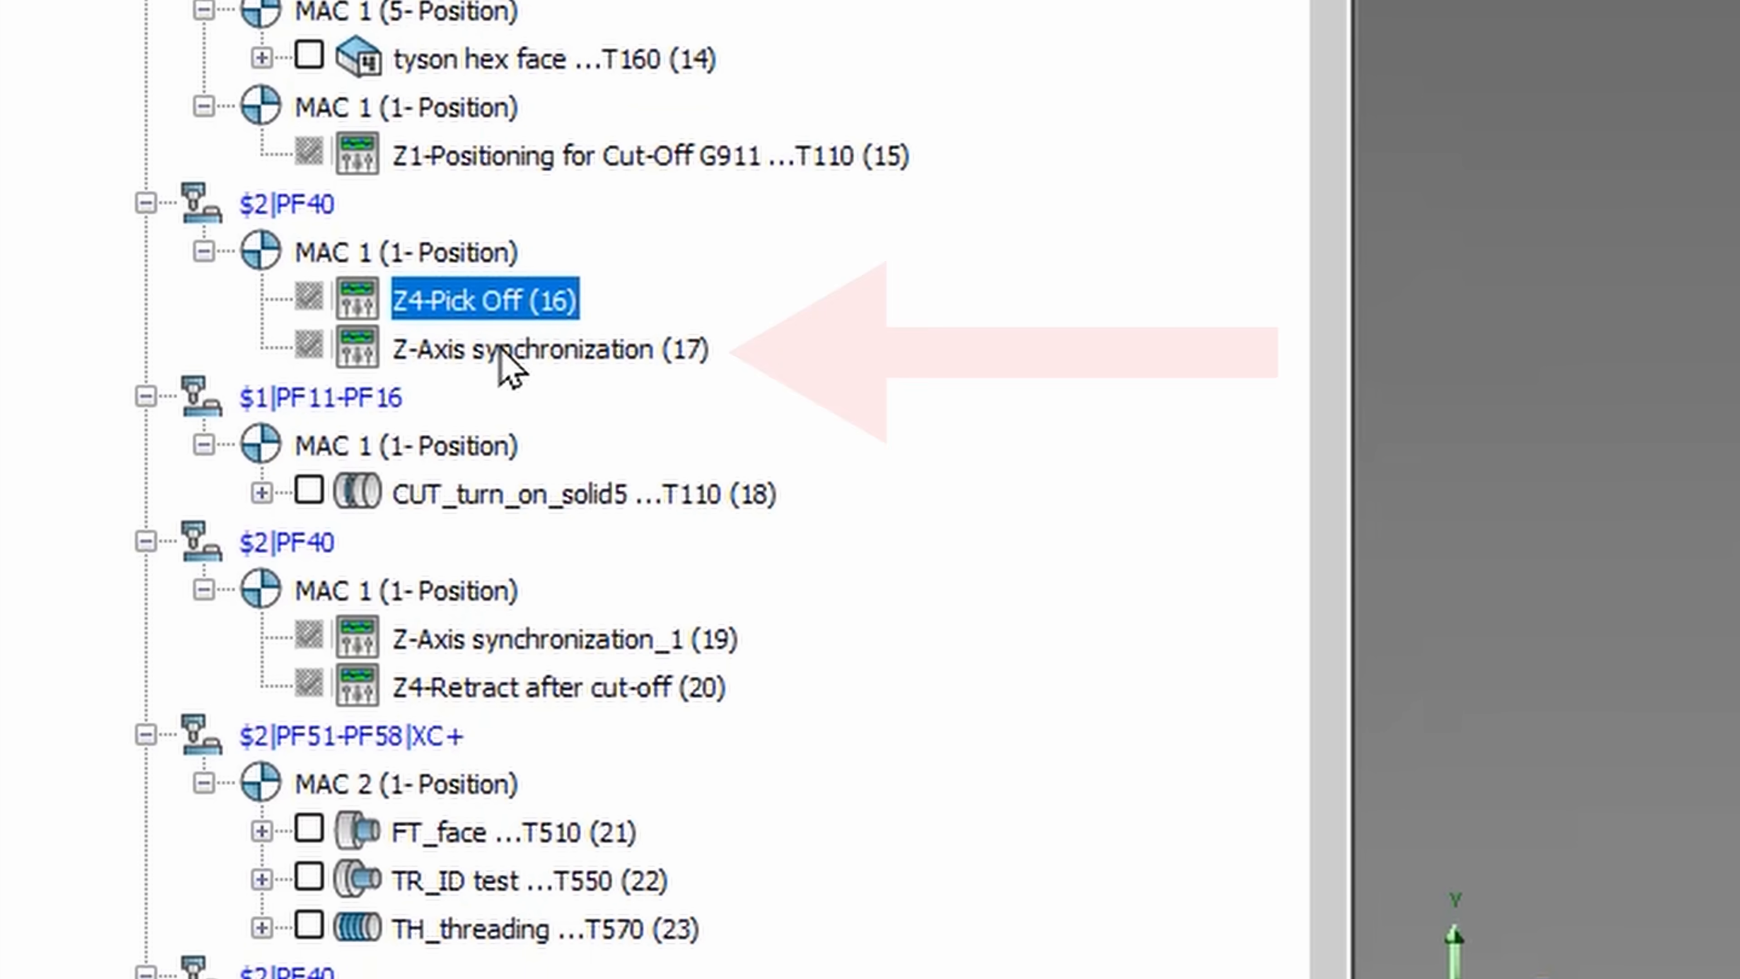
left_click(547, 349)
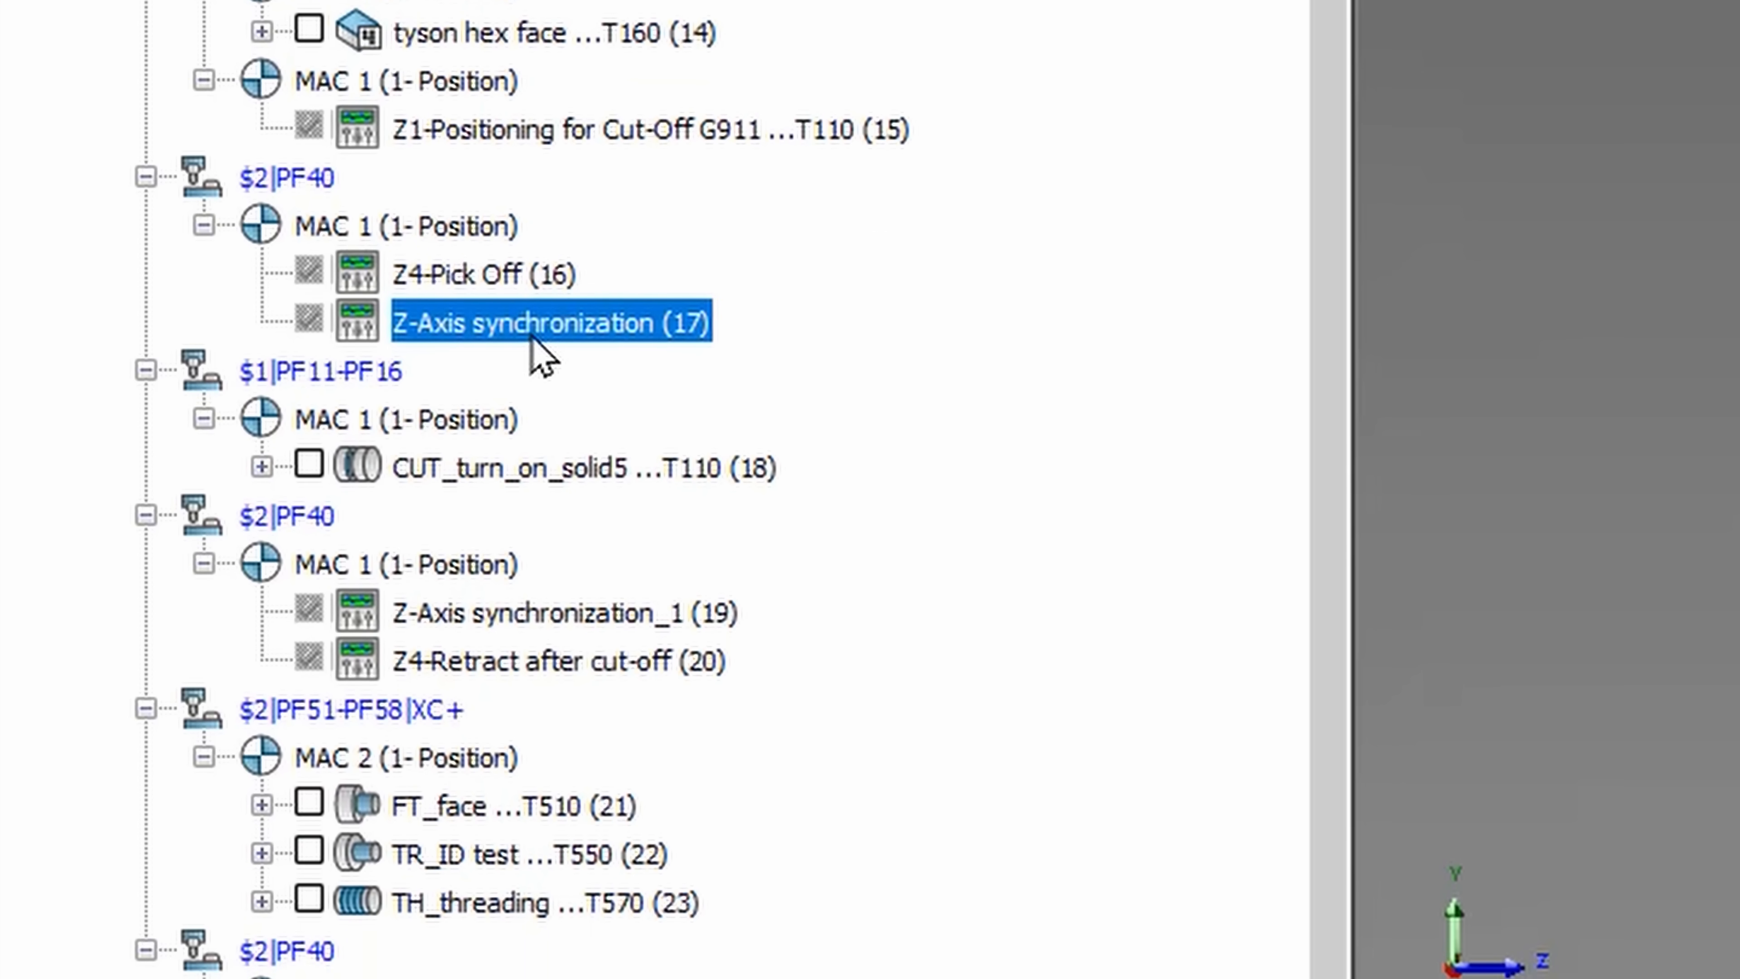
left_click(555, 466)
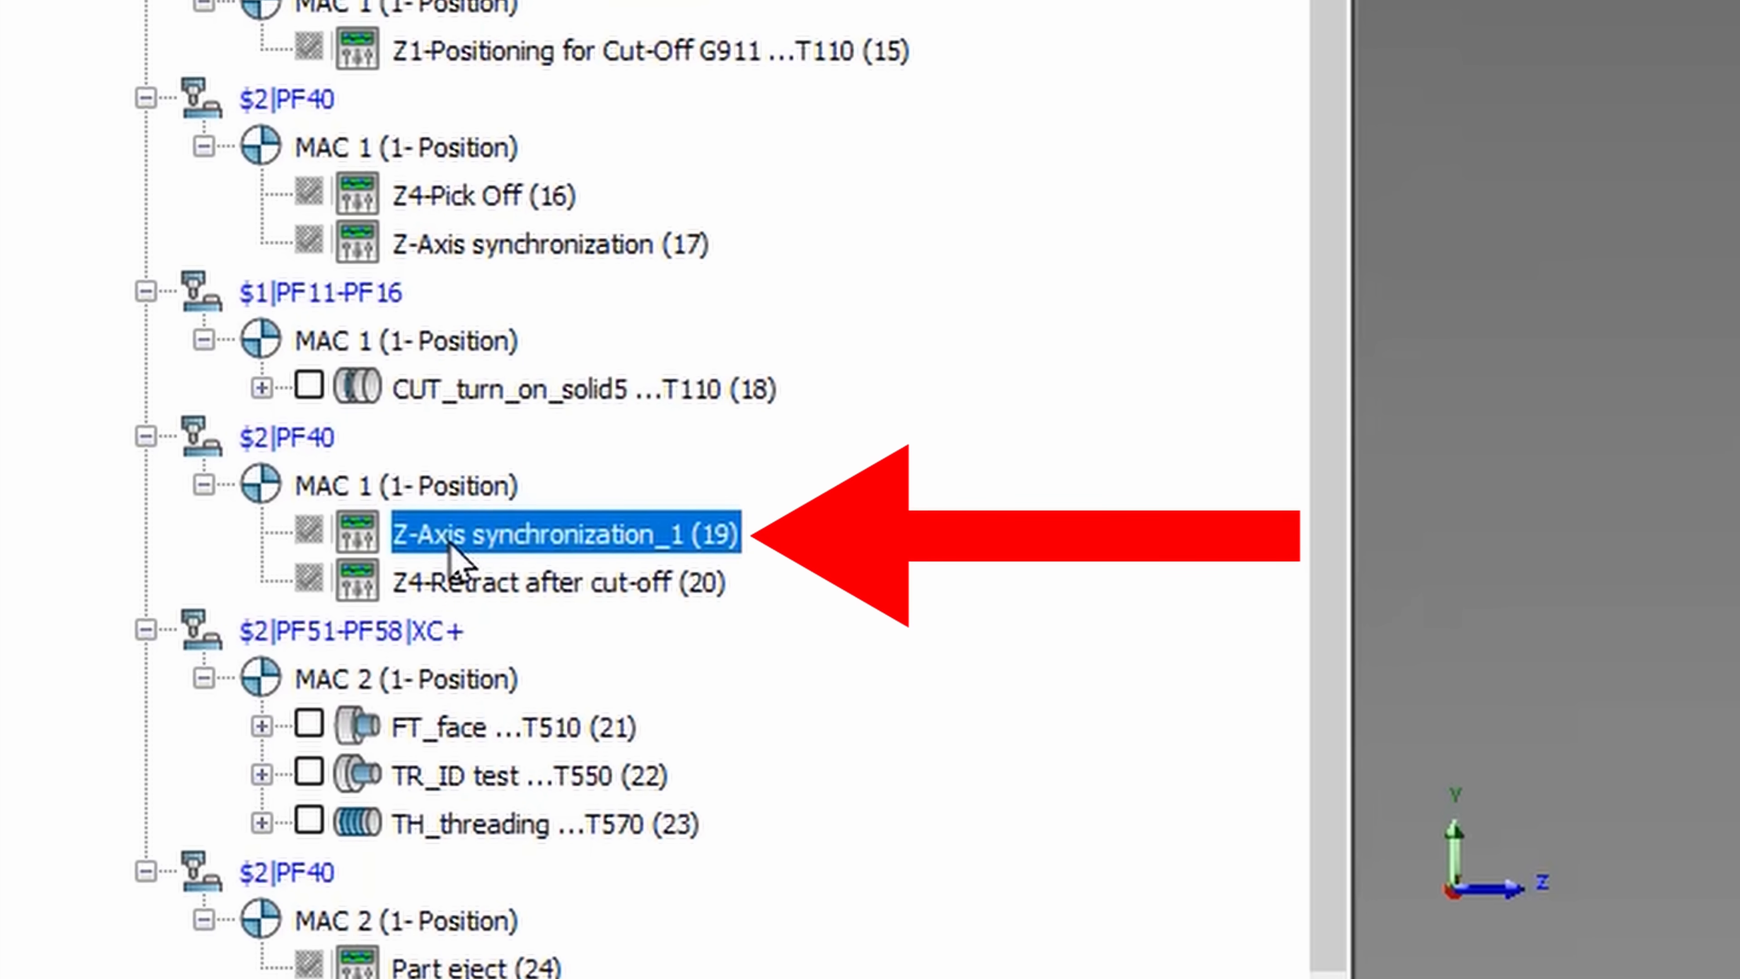
left_click(552, 583)
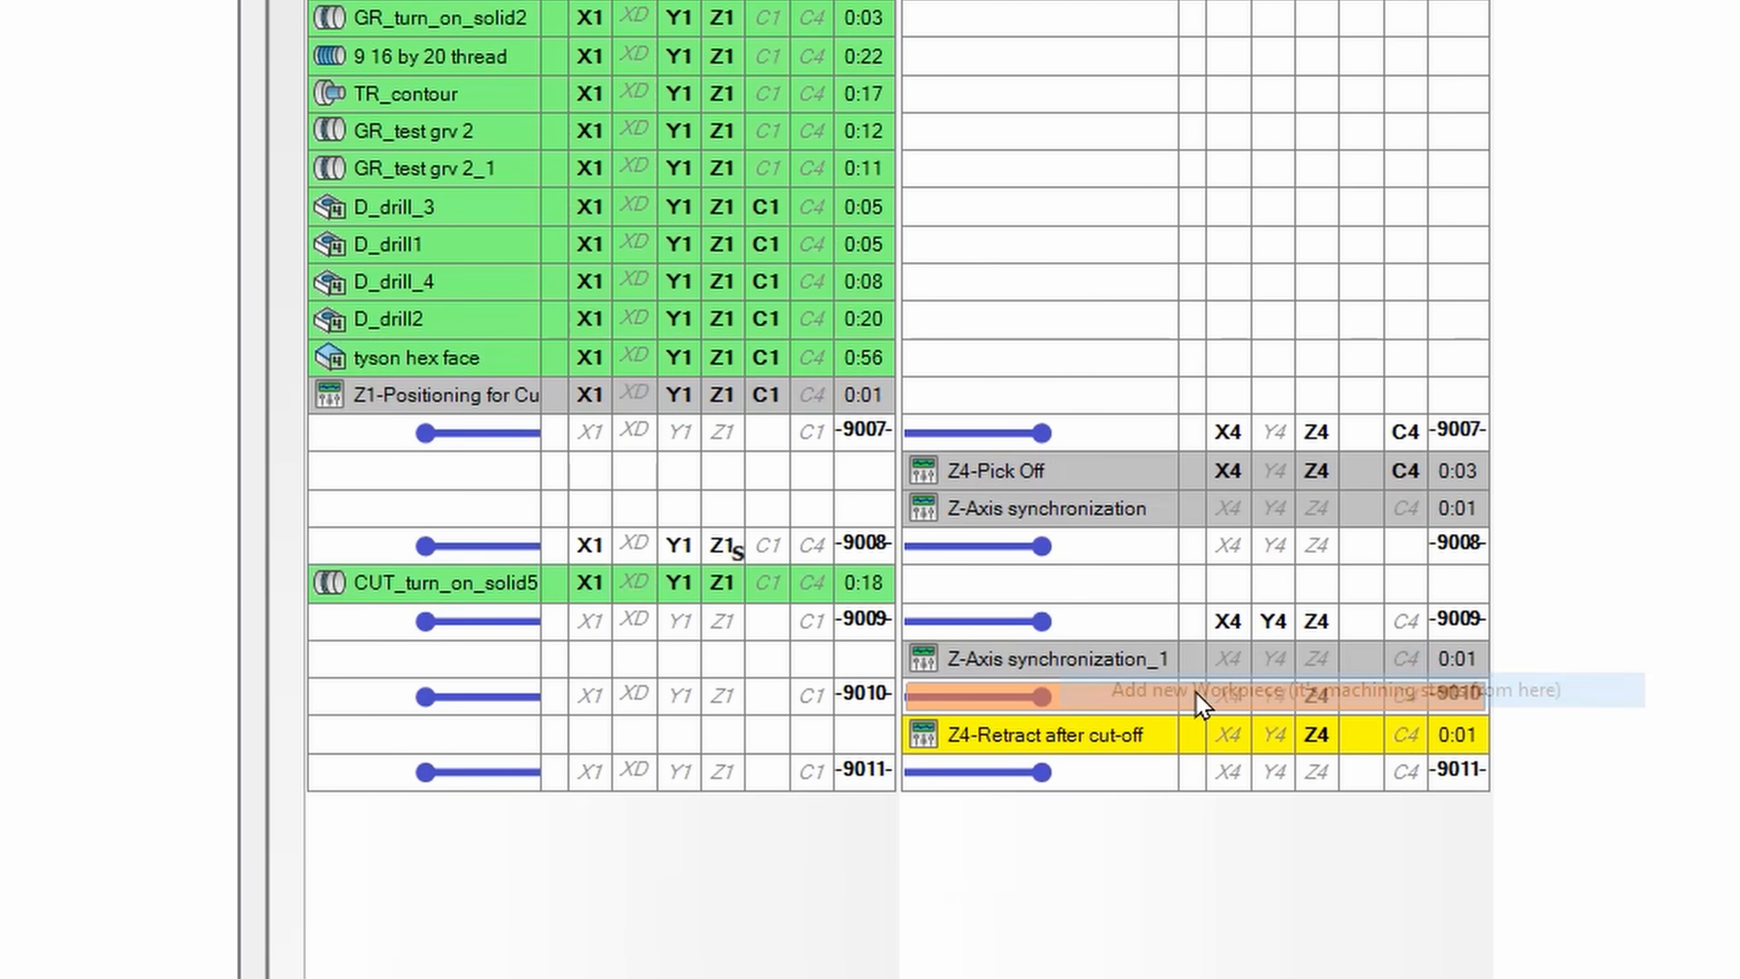
Reposition the -9006 wait line in $1 below GR_test grv 2_1 so turning runs alongside $2
scroll("up", 3)
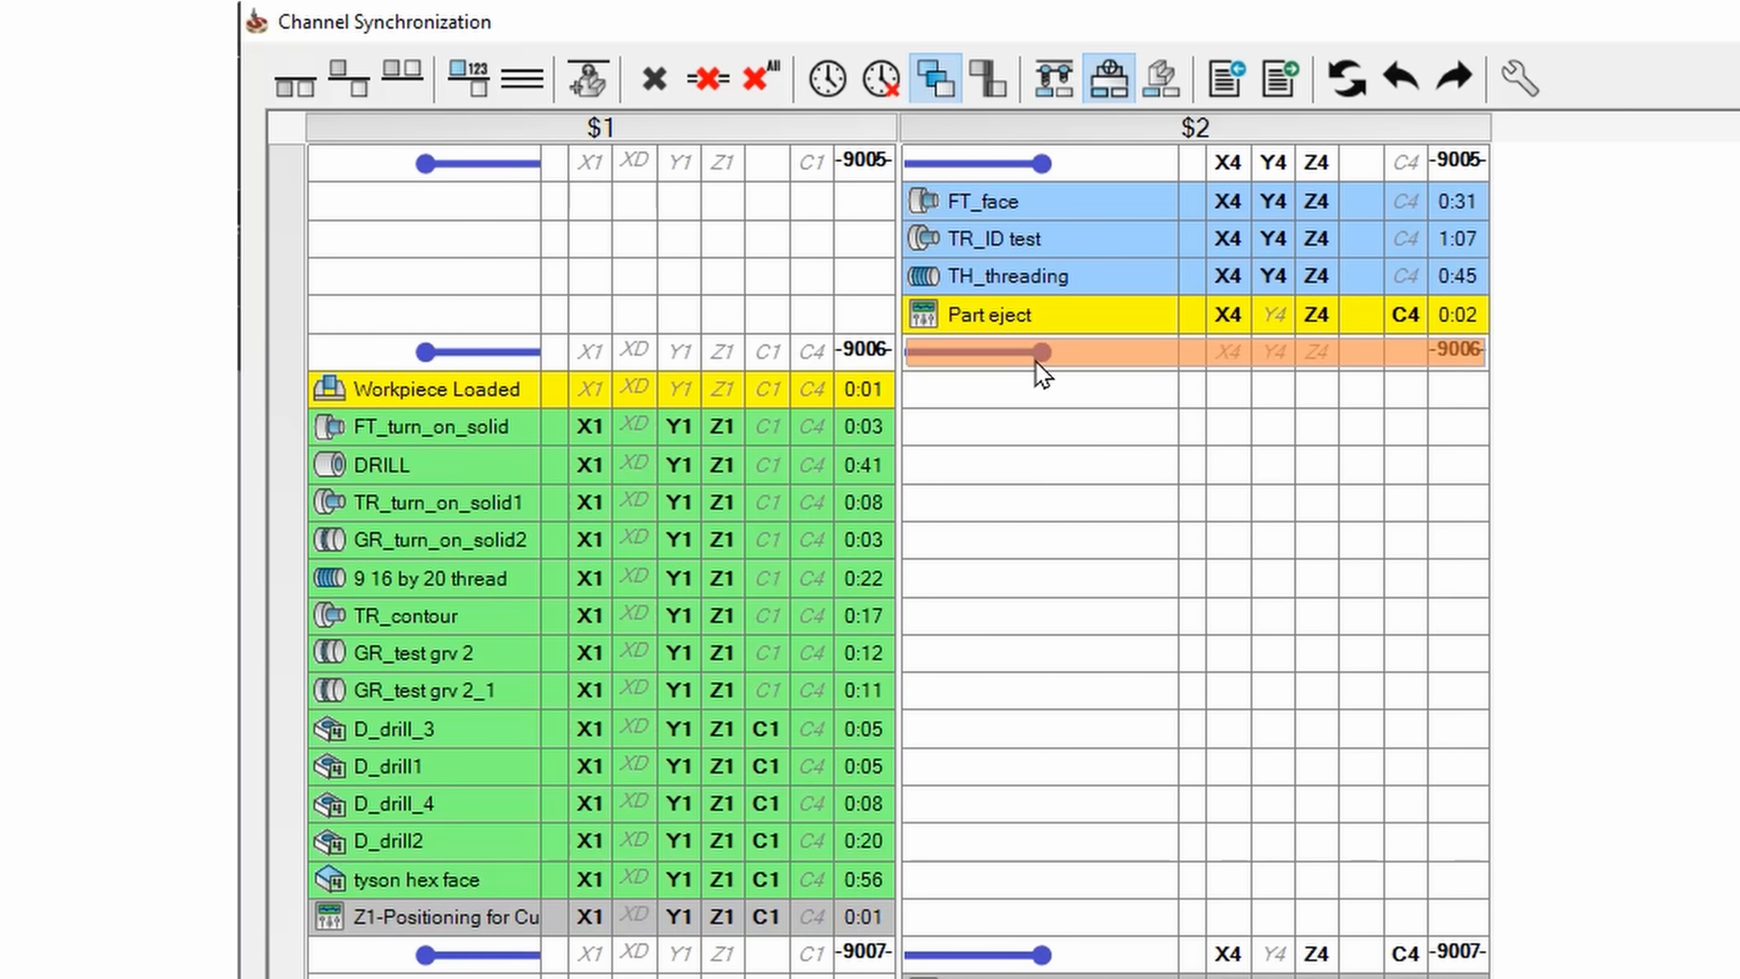
left_click(295, 79)
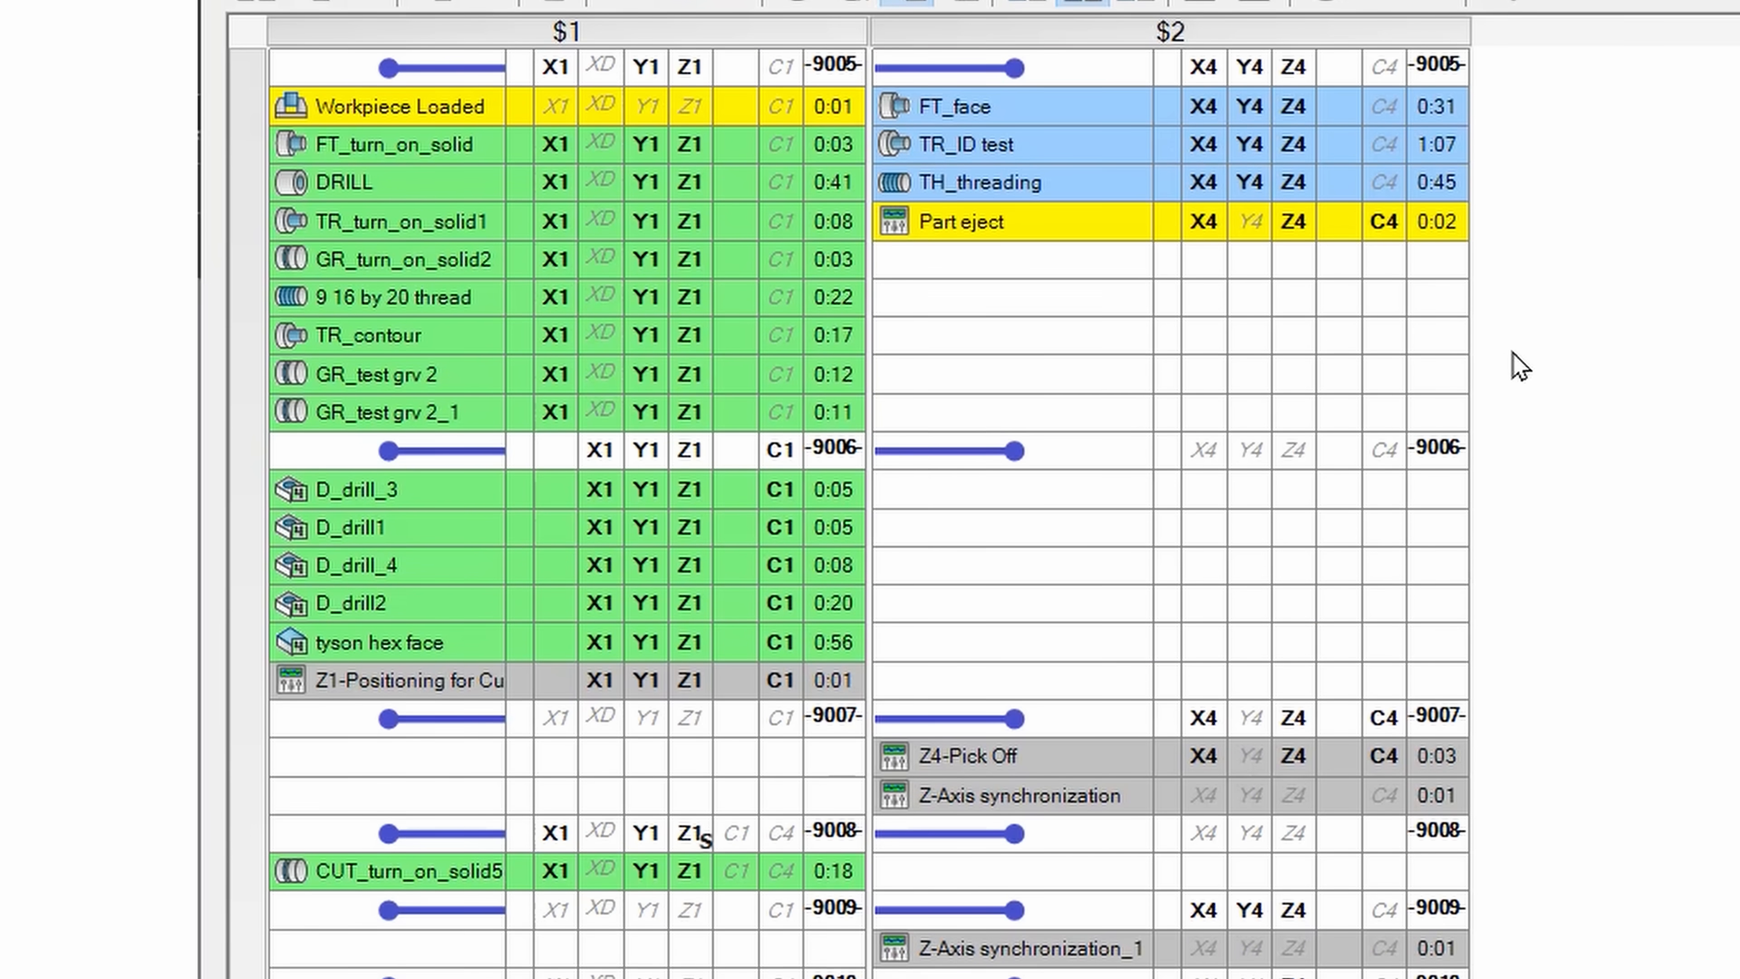
scroll("down", 3)
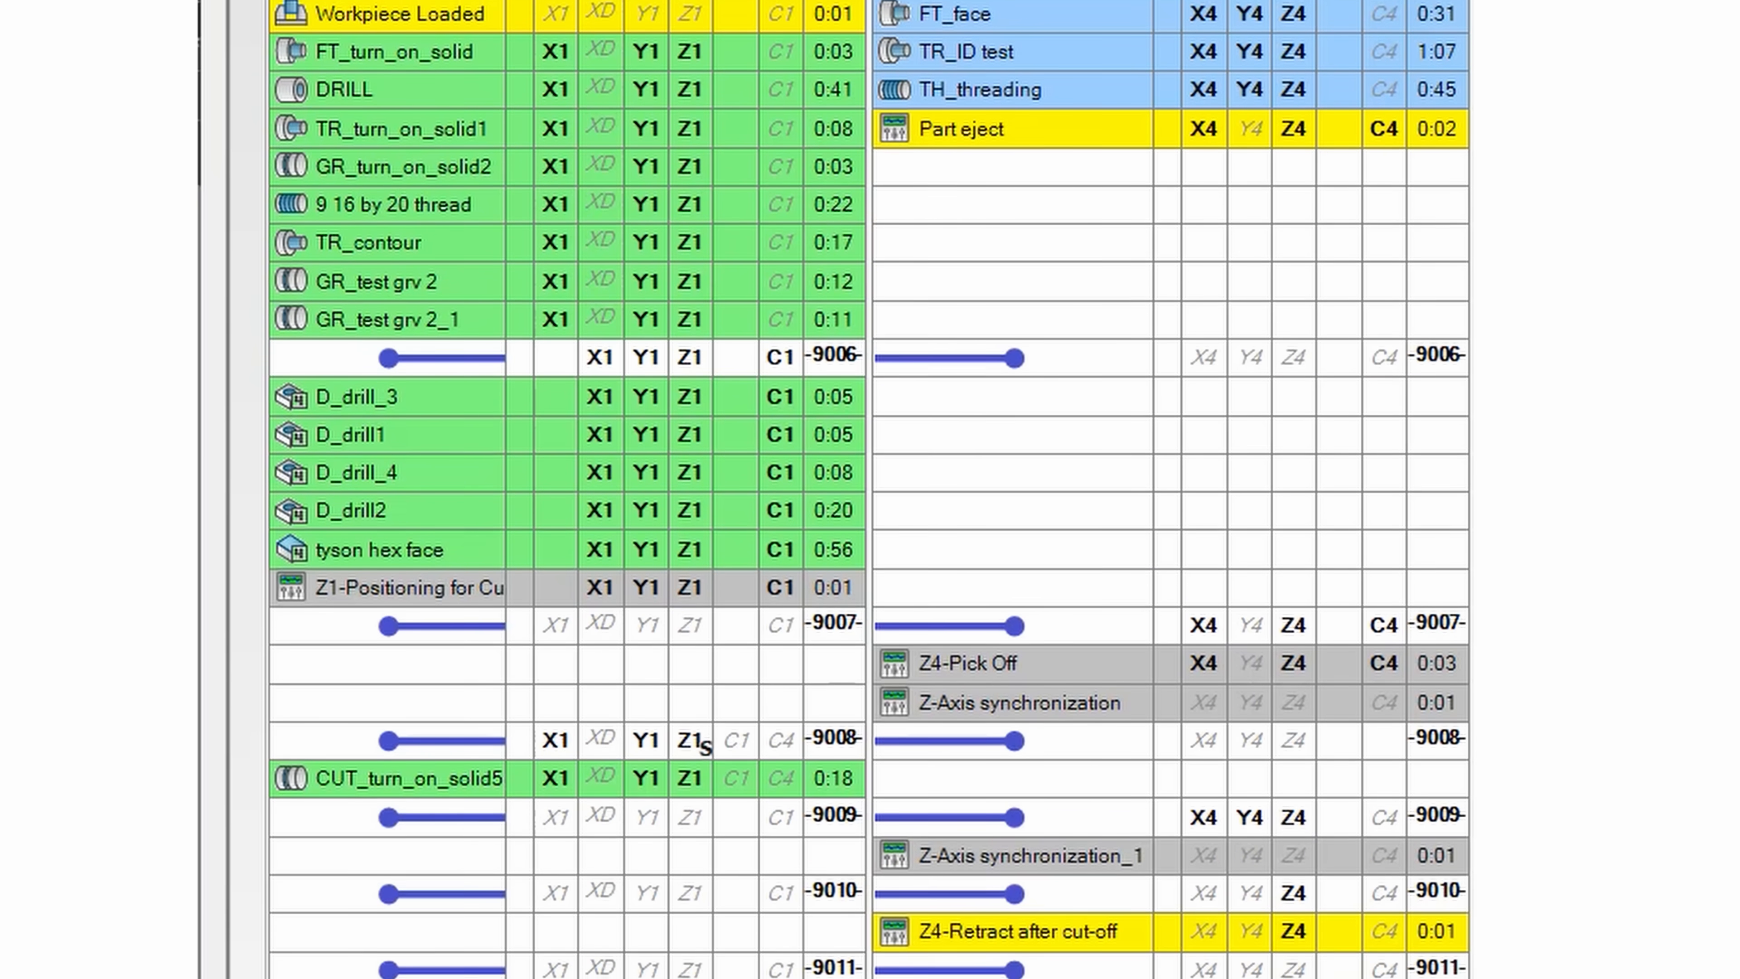